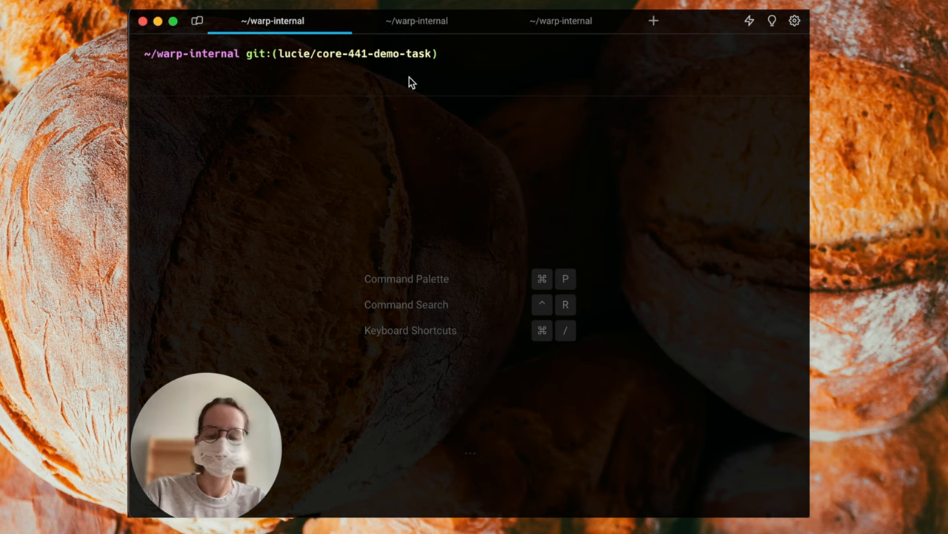
# Run echo hi! at the Warp prompt, then begin typing the build command
pyautogui.write('echo hi!')
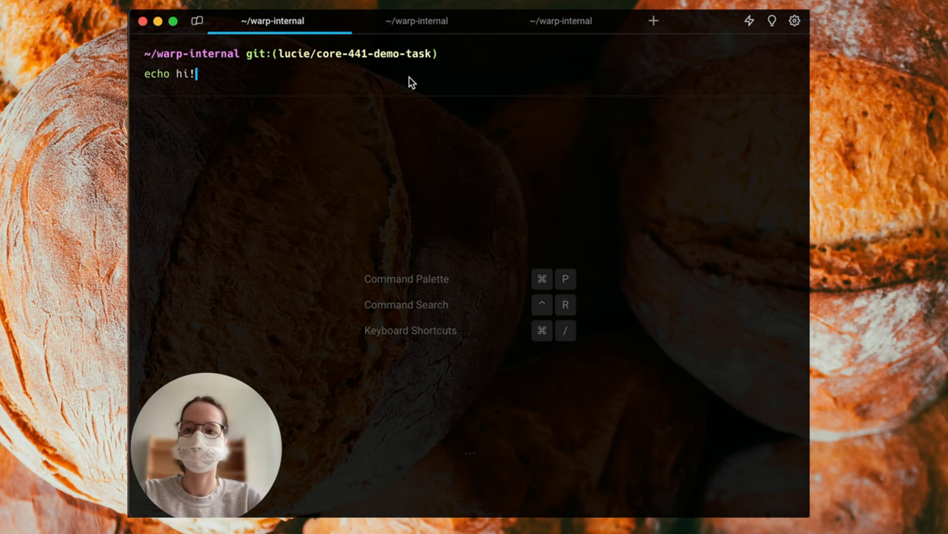
pyautogui.press('Return')
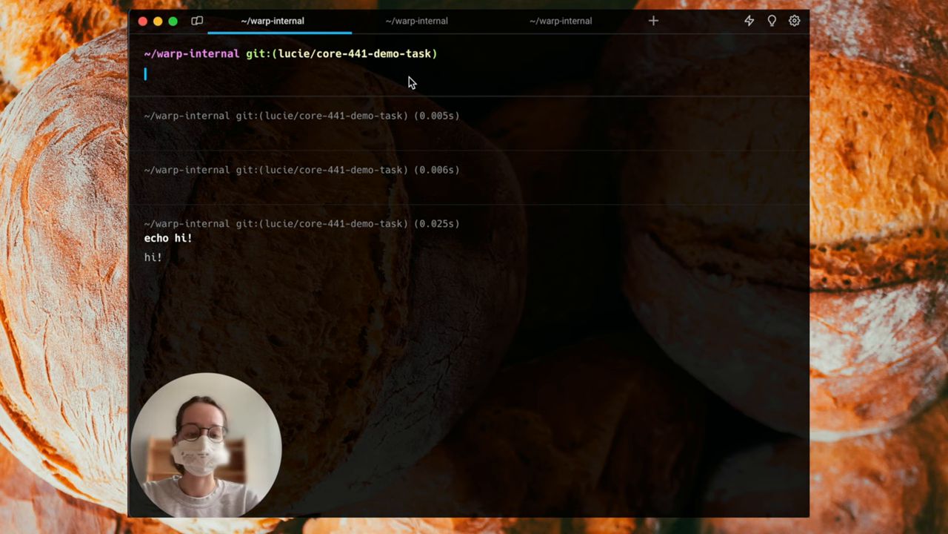
pyautogui.write('bul')
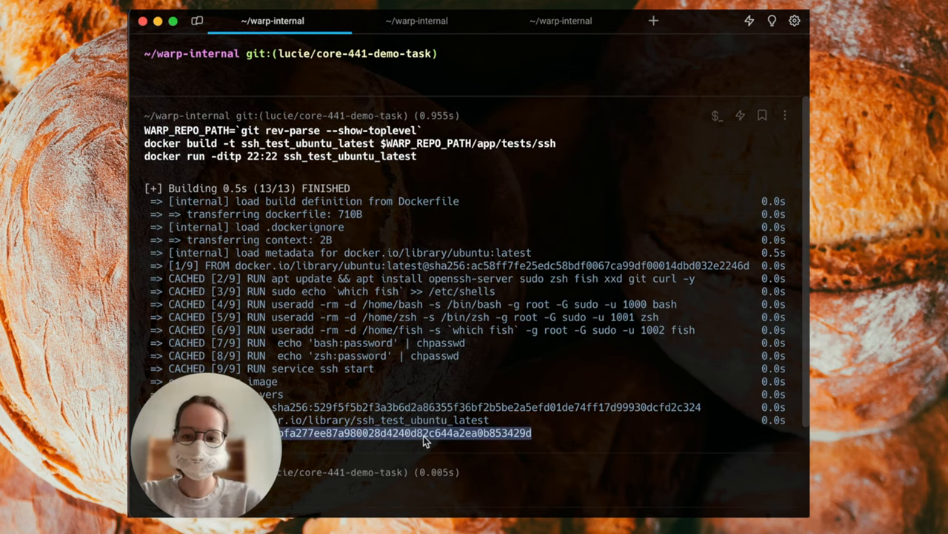
pyautogui.moveTo(407, 72)
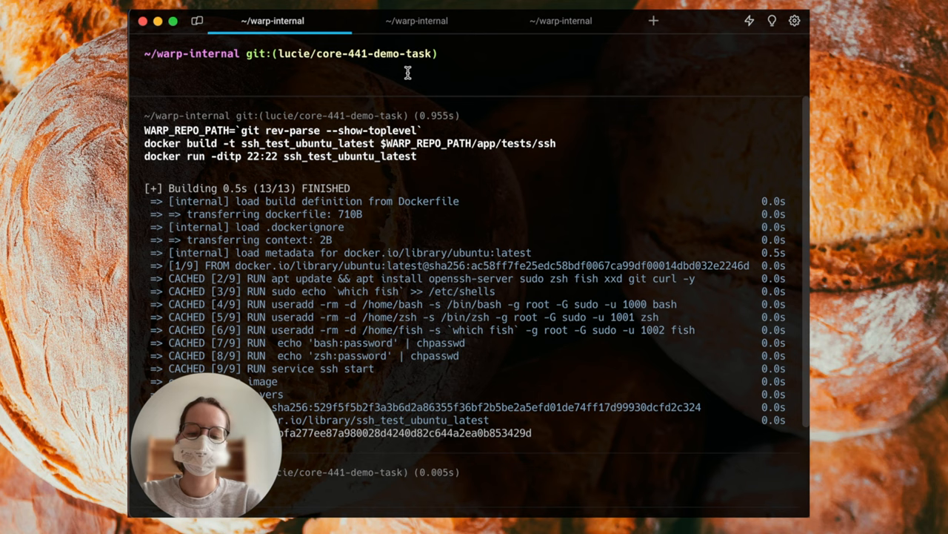
# Type a docker exec command to open a shell in the SSH test container
pyautogui.write('docker exec -it 75212c83019bb70ec8eab0bfa277ee87a980028d4240d82c644a2ea0b853429d zsh')
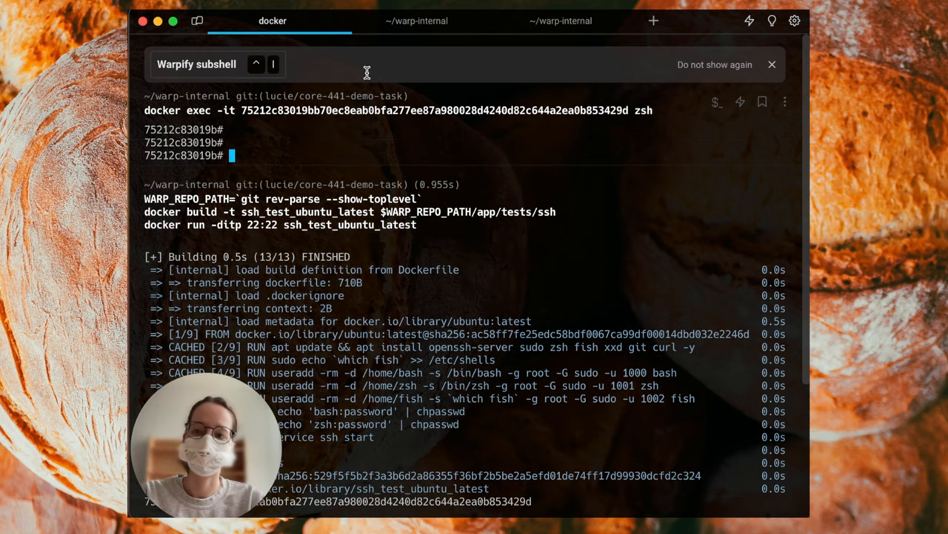
pyautogui.moveTo(280, 152)
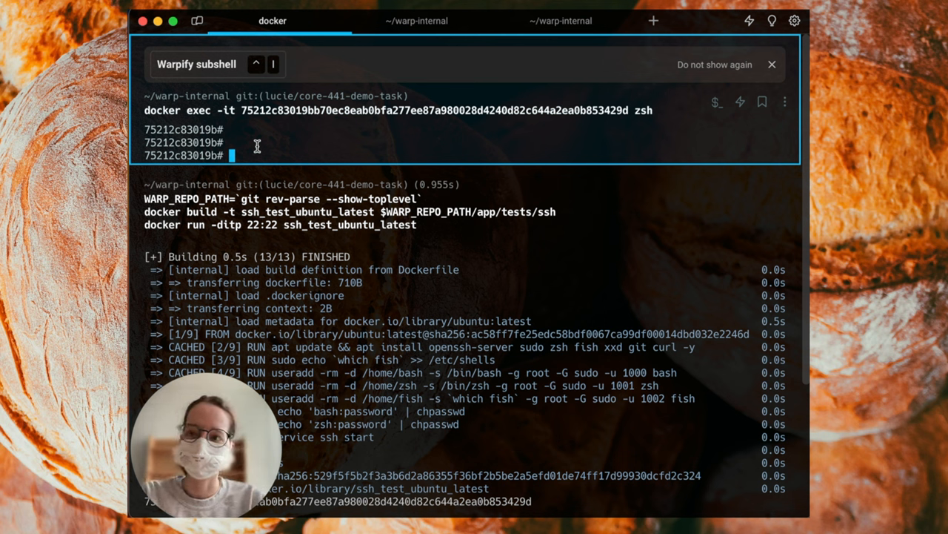
pyautogui.moveTo(382, 126)
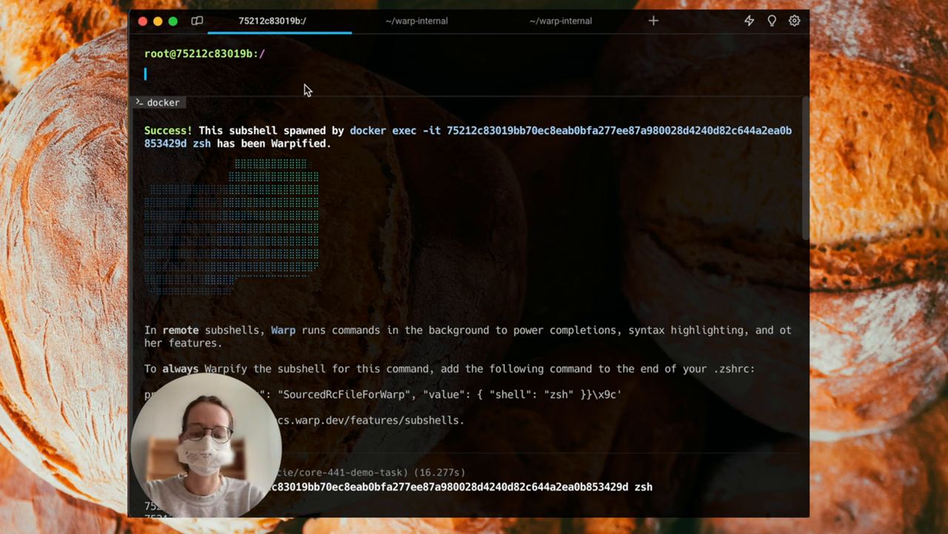
# Run echo hi in the Warpified Docker subshell after viewing the echo flag completions
pyautogui.write('echo hi')
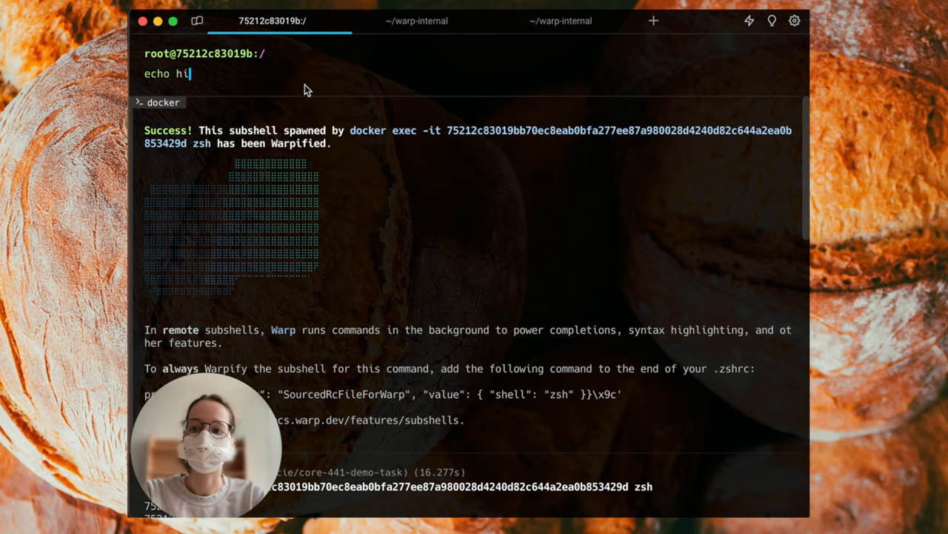
pyautogui.write('-')
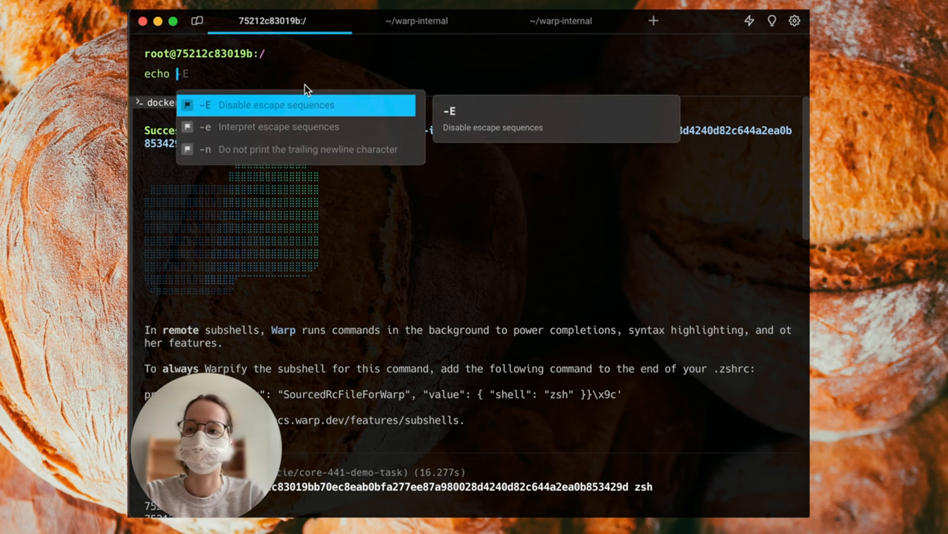
pyautogui.write('hi')
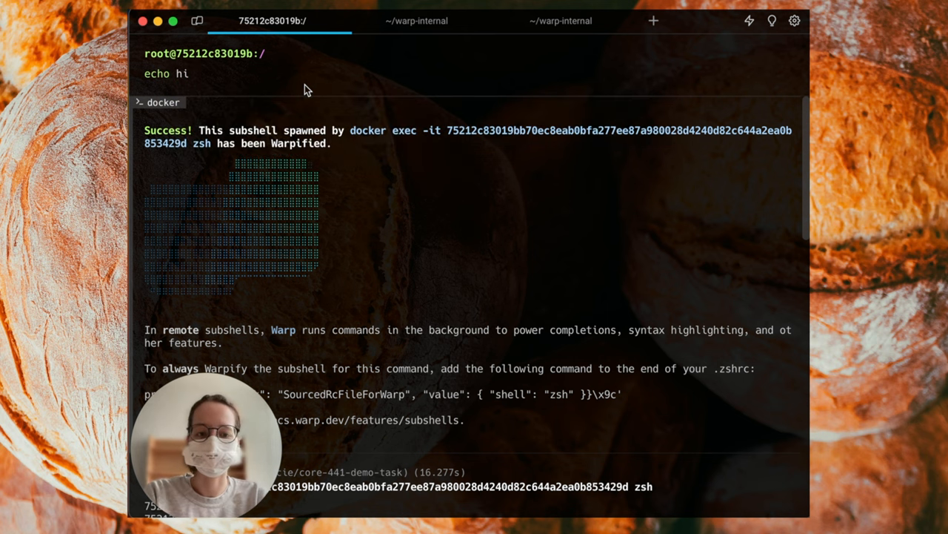
pyautogui.press('Return')
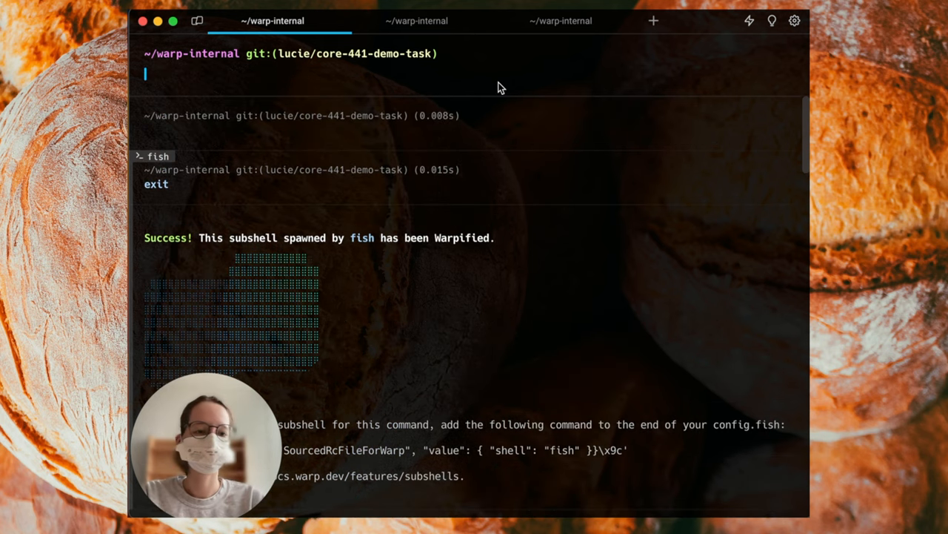
pyautogui.moveTo(793, 288)
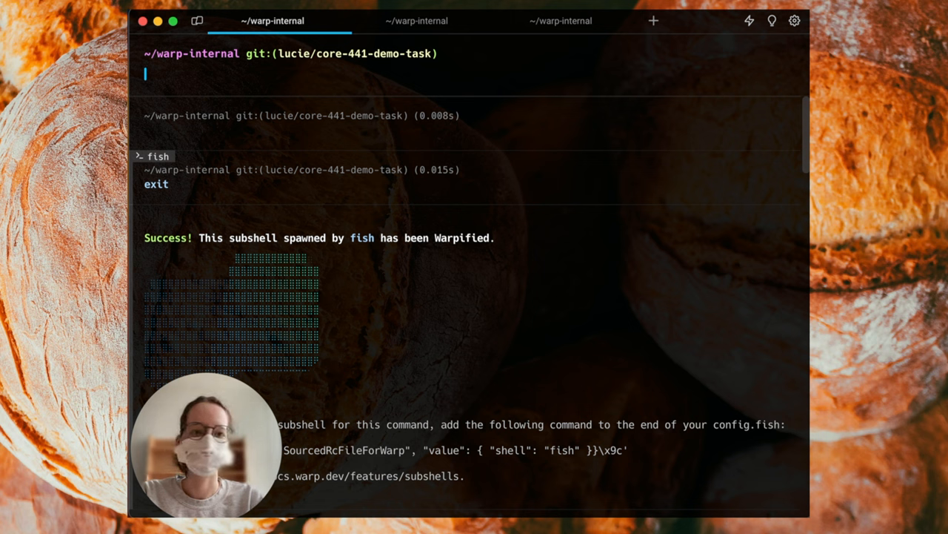
pyautogui.moveTo(497, 86)
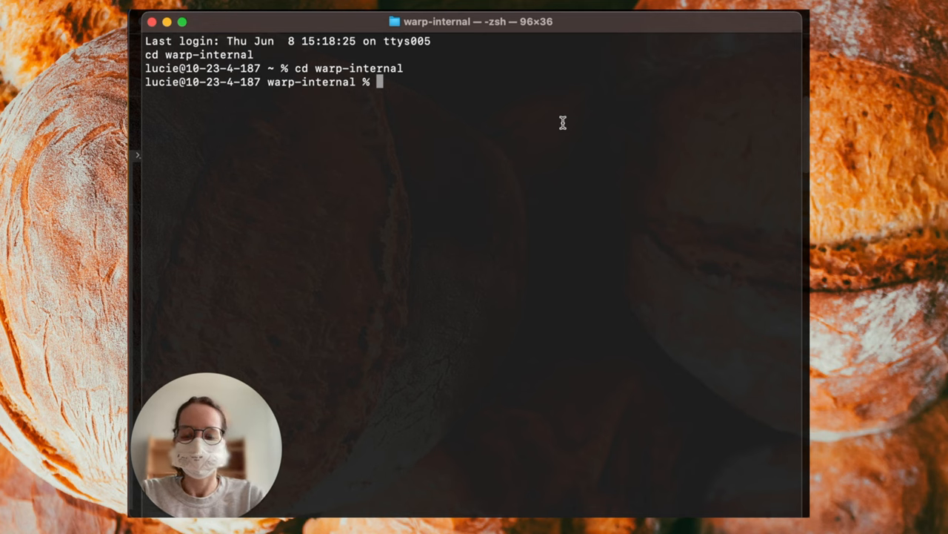
# Start ./script/run in the background from warp-internal
pyautogui.write('./scrip')
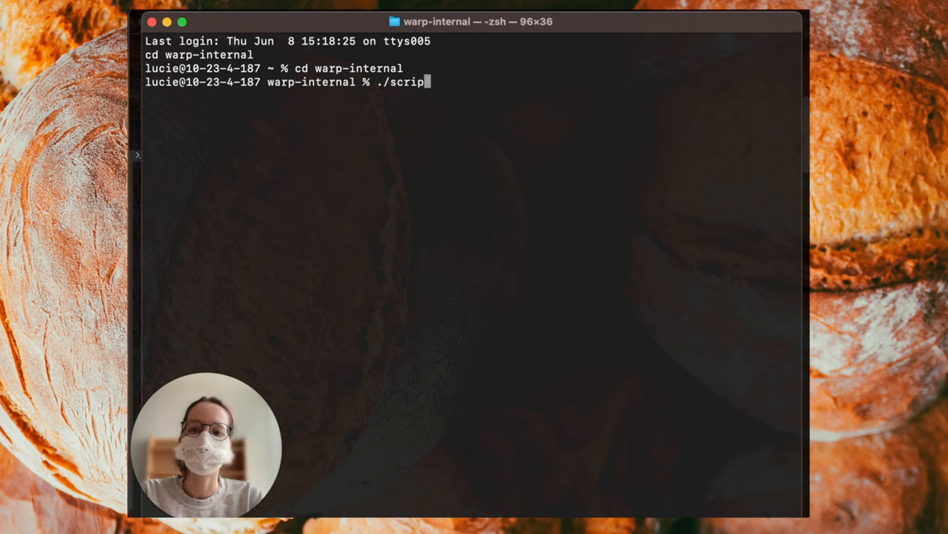
pyautogui.write('t/run')
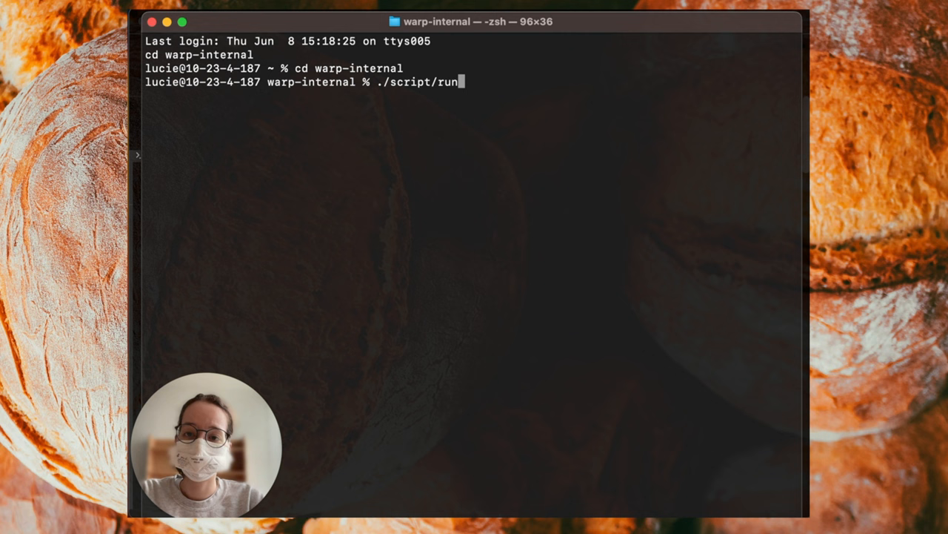
pyautogui.press('Return')
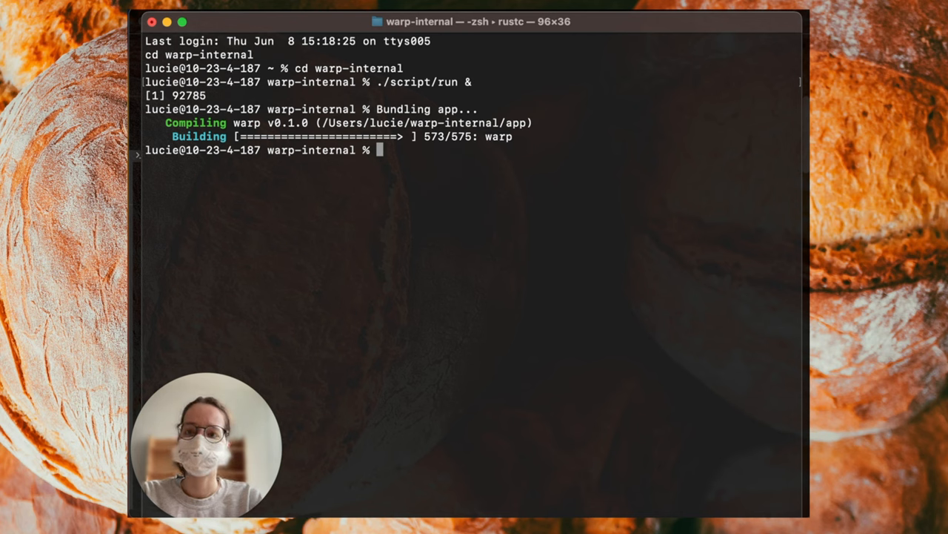
# Run cargo clean twice while the build script is running
pyautogui.write('clean')
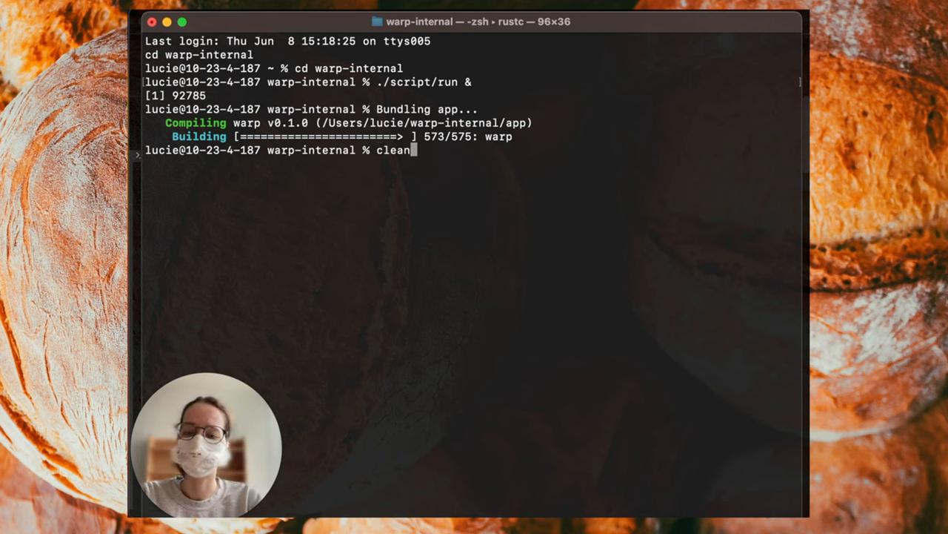
pyautogui.press('Return')
pyautogui.write('cargo clean')
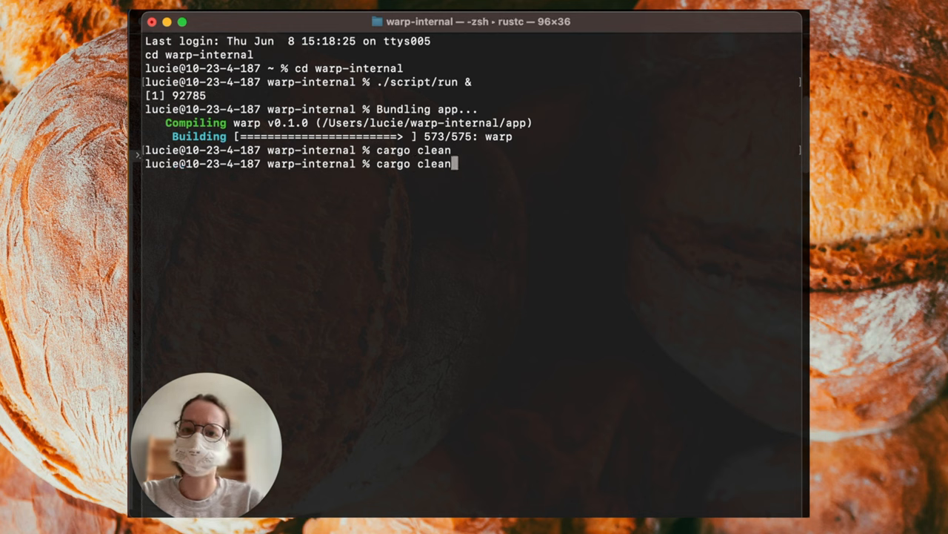
pyautogui.press('Return')
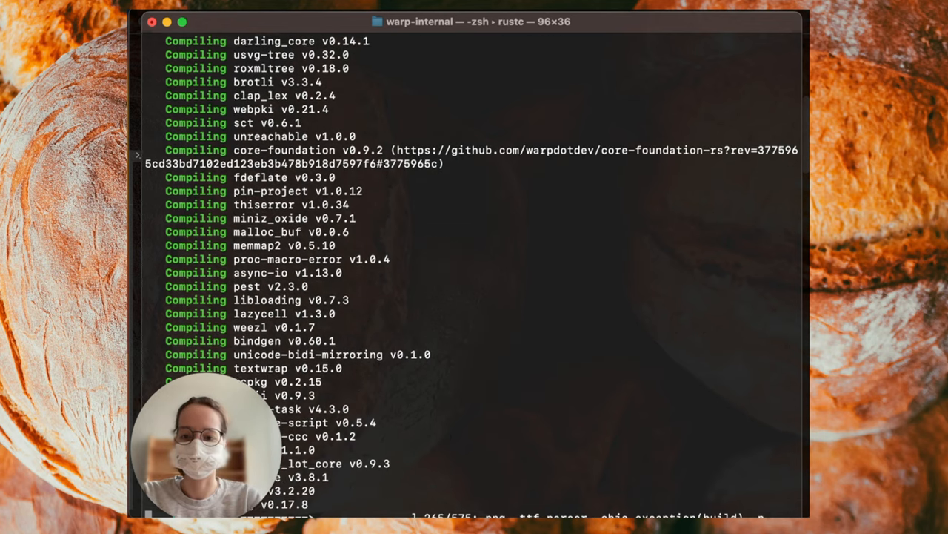
# Close the build Terminal window and terminate its running rustc and cargo processes
pyautogui.scroll(-3)
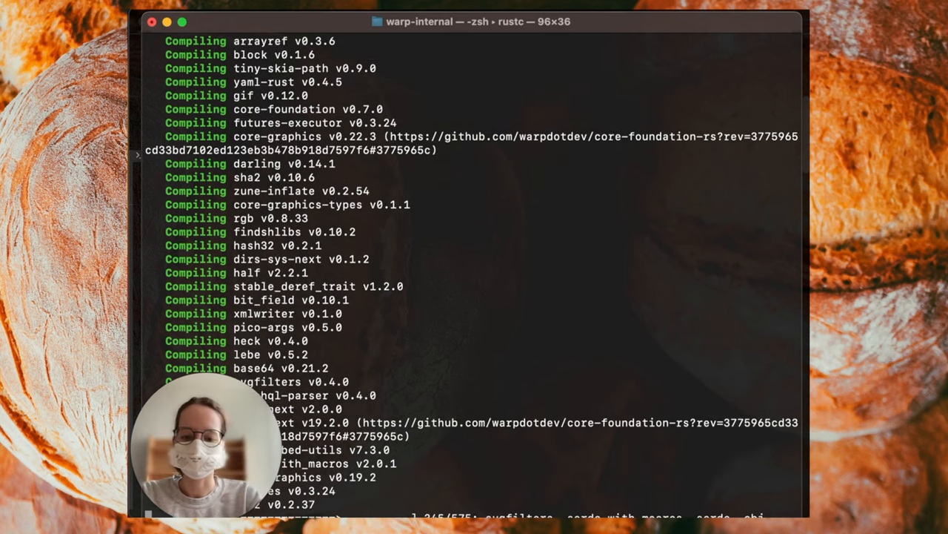
pyautogui.scroll(-3)
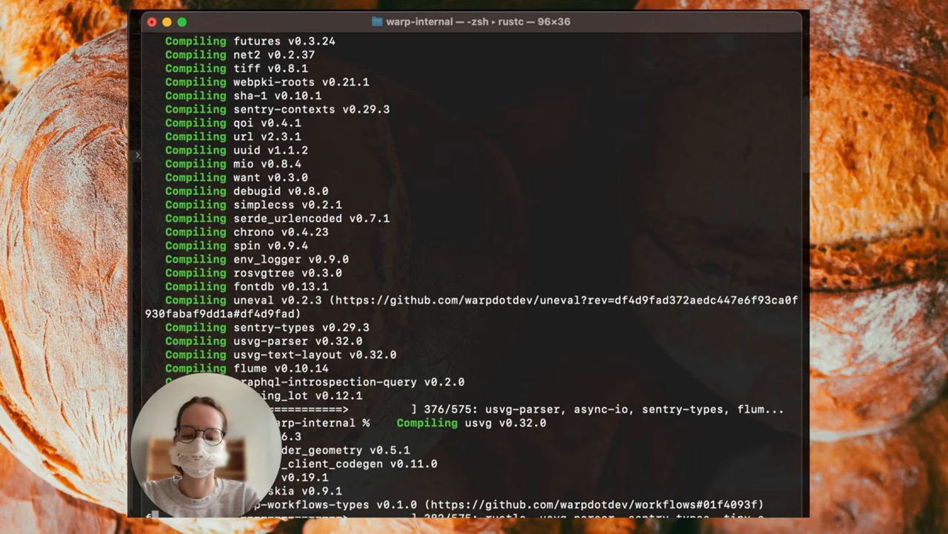
pyautogui.click(151, 21)
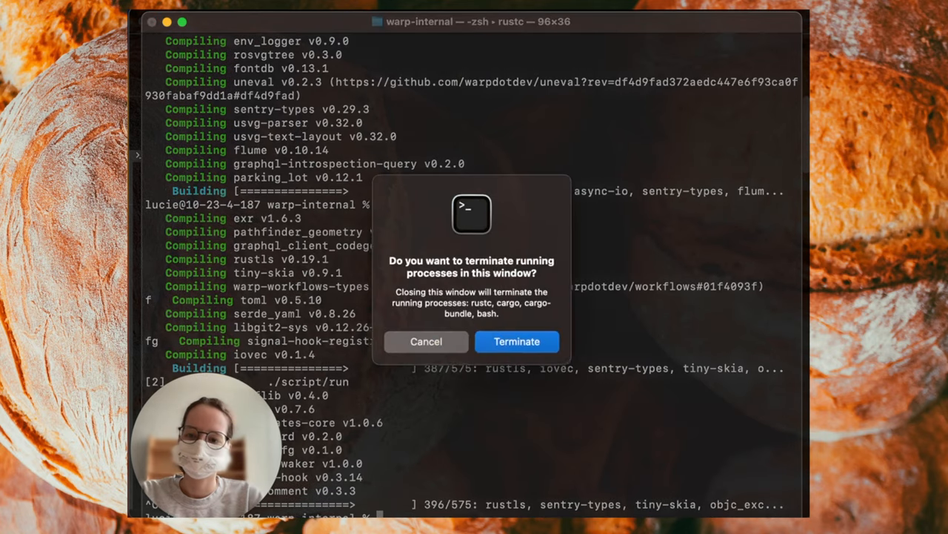
pyautogui.click(516, 341)
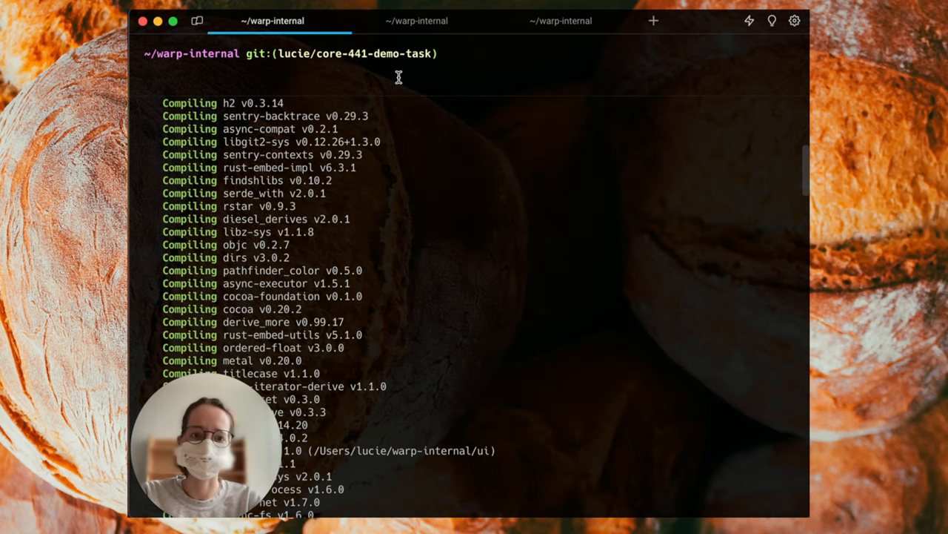
# Type echo hi! at the prompt while the build output streams into background blocks
pyautogui.write('echo hi!')
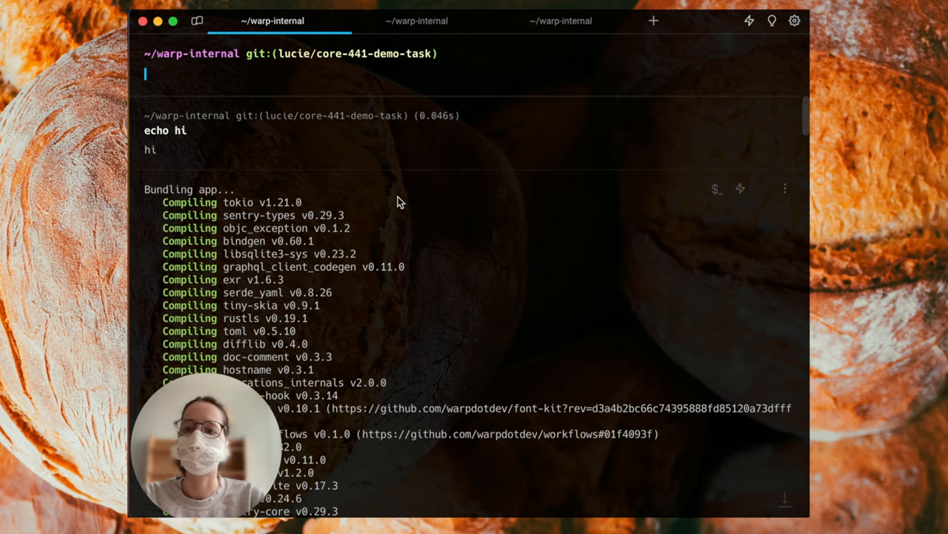
pyautogui.moveTo(380, 151)
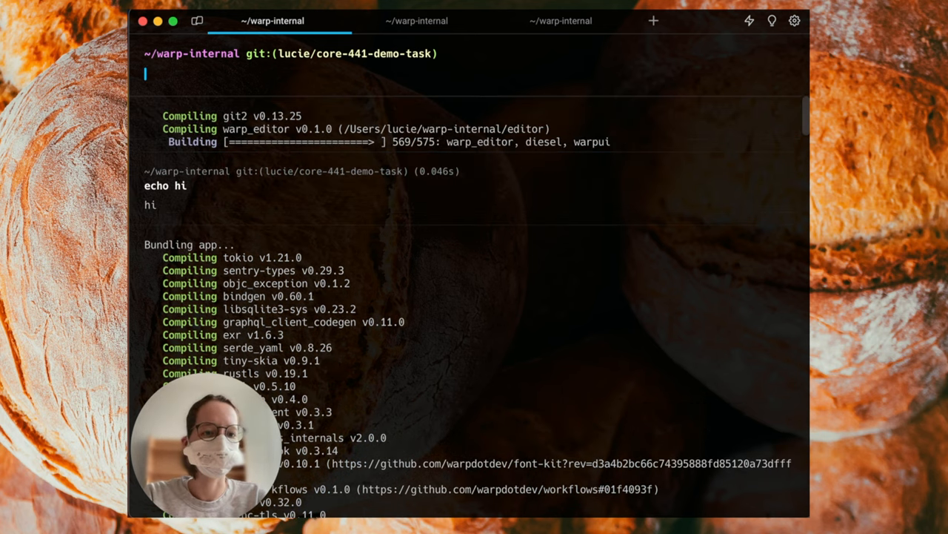
pyautogui.moveTo(523, 170)
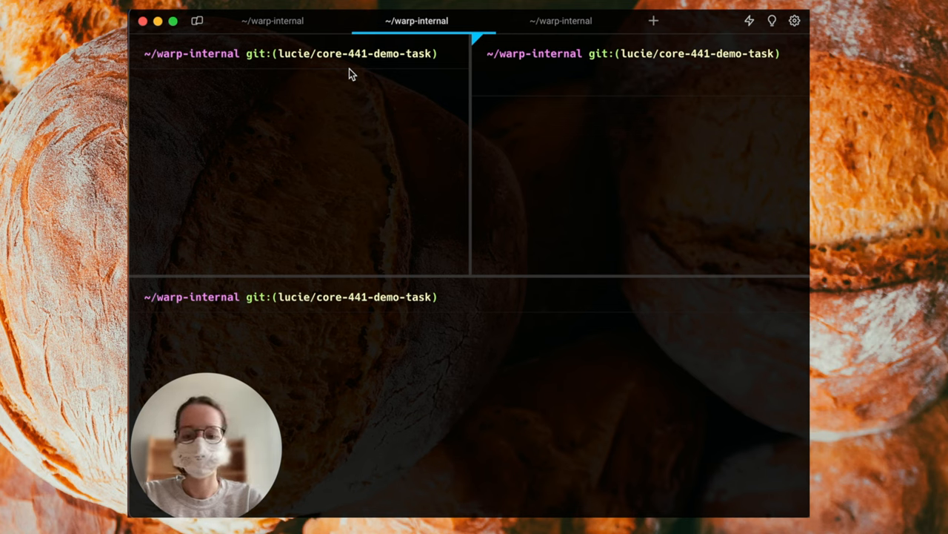
# Enter cargo test launch_config in one pane of the three-pane split tab
pyautogui.write('carog')
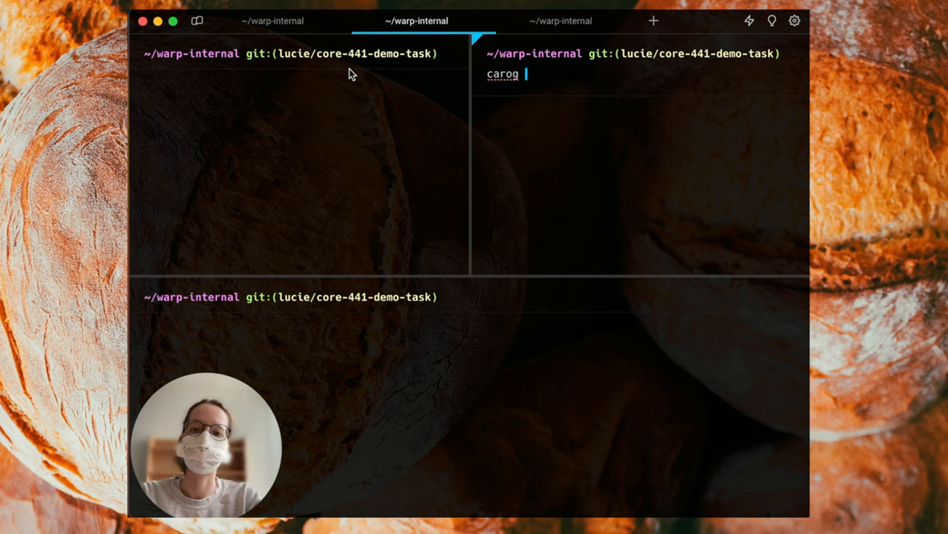
pyautogui.write('cargo test launch_config')
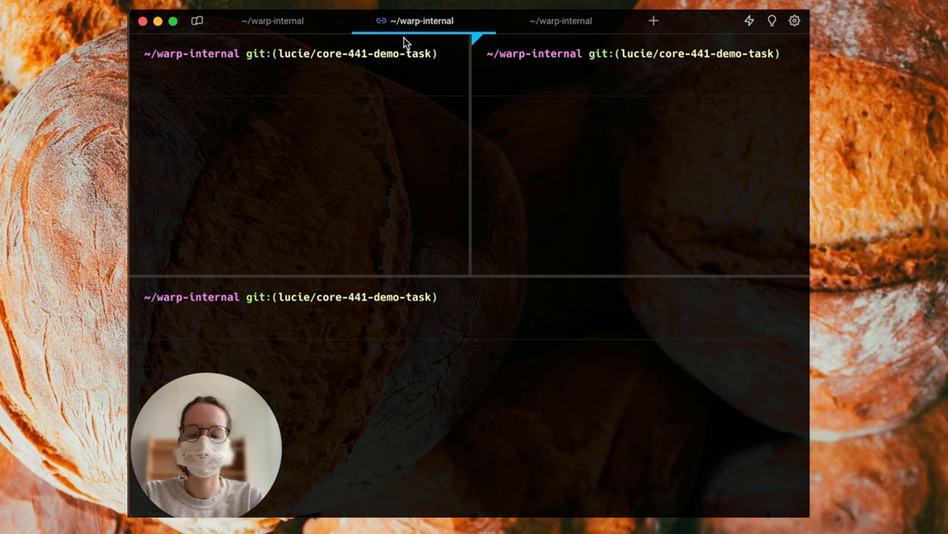
pyautogui.write('carog')
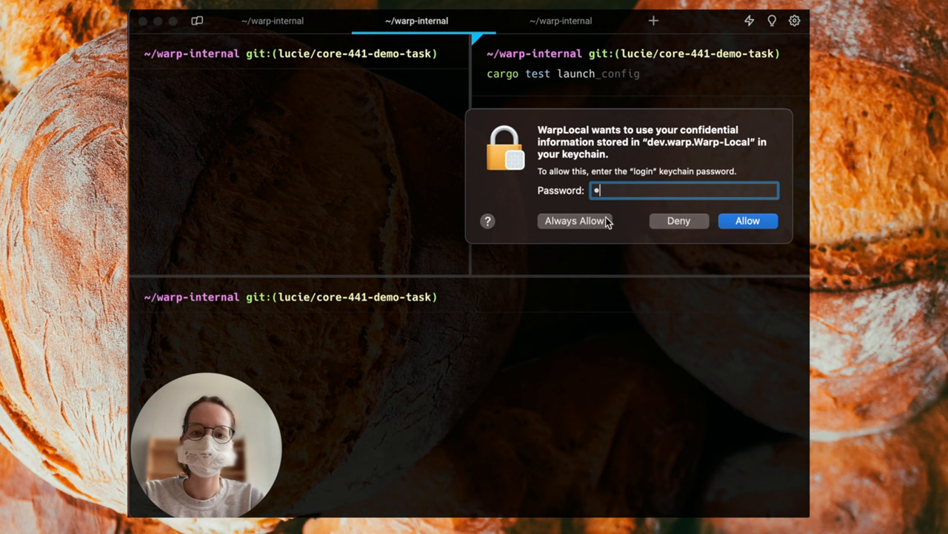
# Enter the login keychain password and allow WarpLocal access
pyautogui.write('•••••')
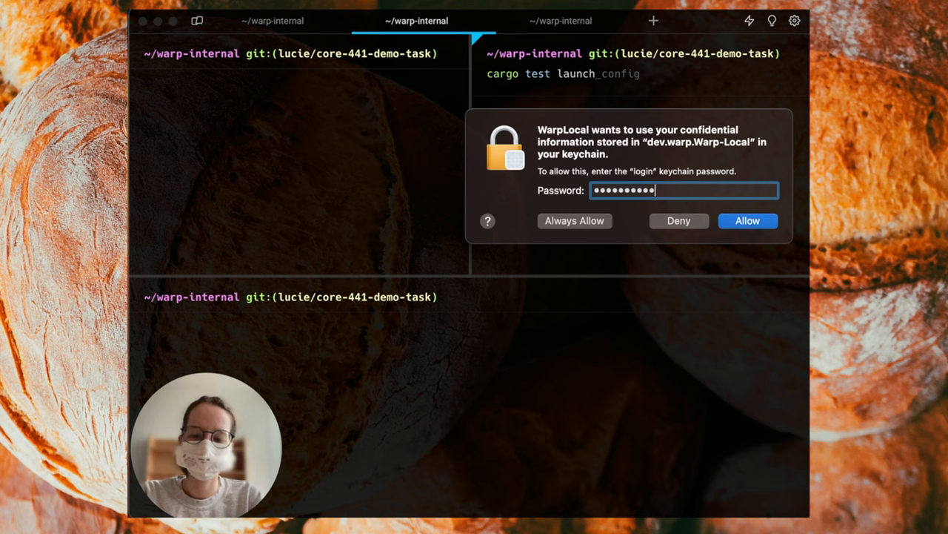
pyautogui.click(747, 220)
pyautogui.write('cargo test')
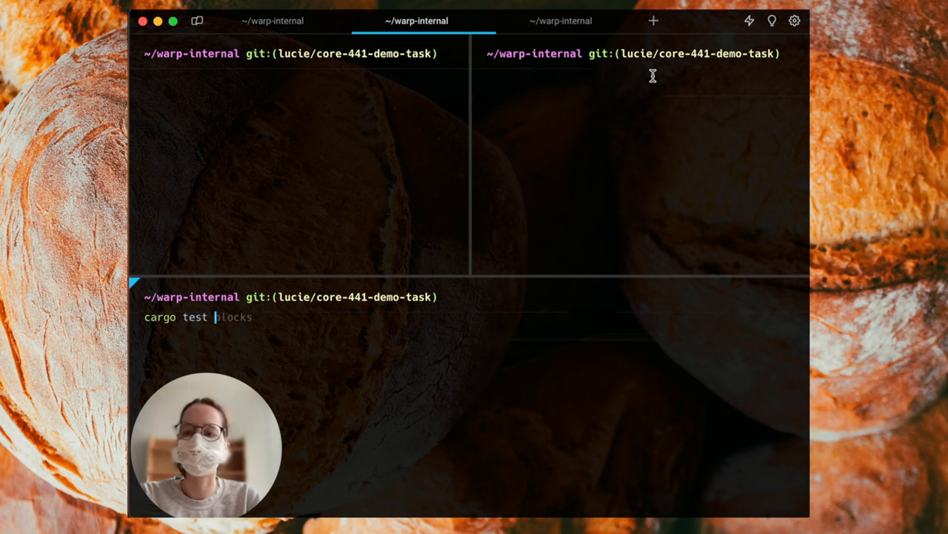
# Type cargo test referrals in the bottom split pane
pyautogui.write('referrals')
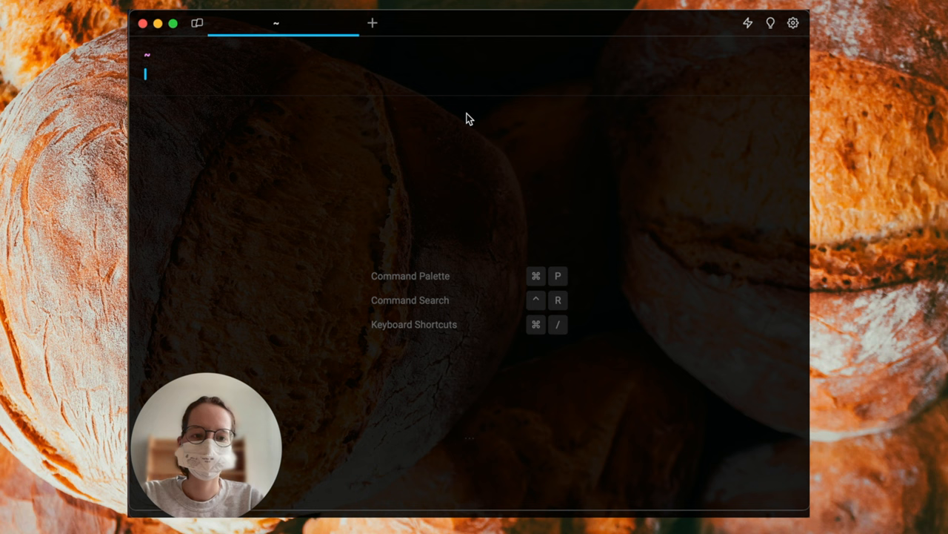
pyautogui.moveTo(793, 23)
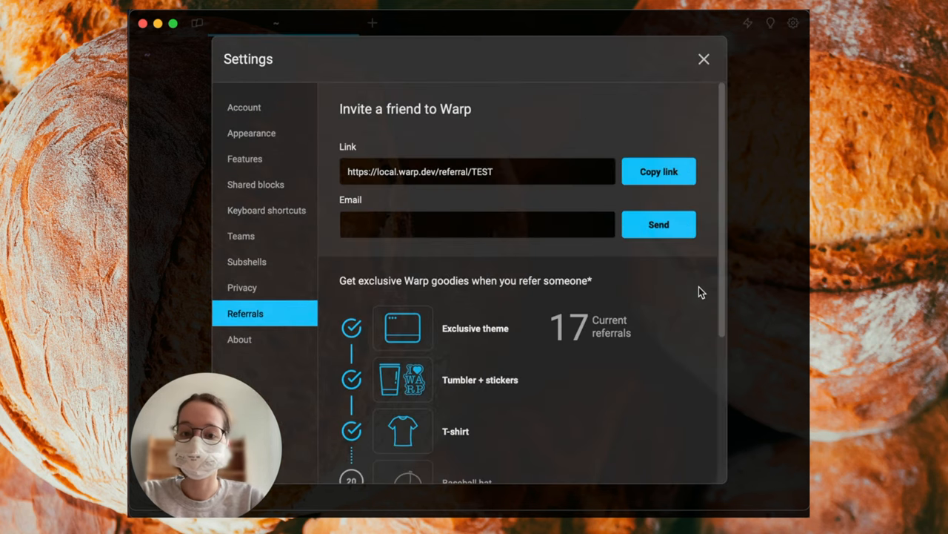
# Scroll through the 17-referral rewards page and goodies tiers, then close Settings
pyautogui.scroll(-3)
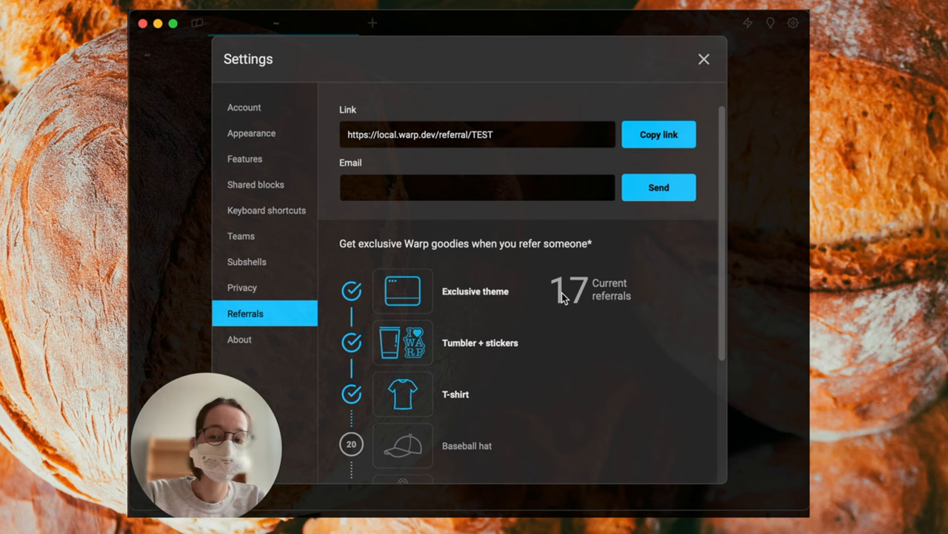
pyautogui.scroll(-3)
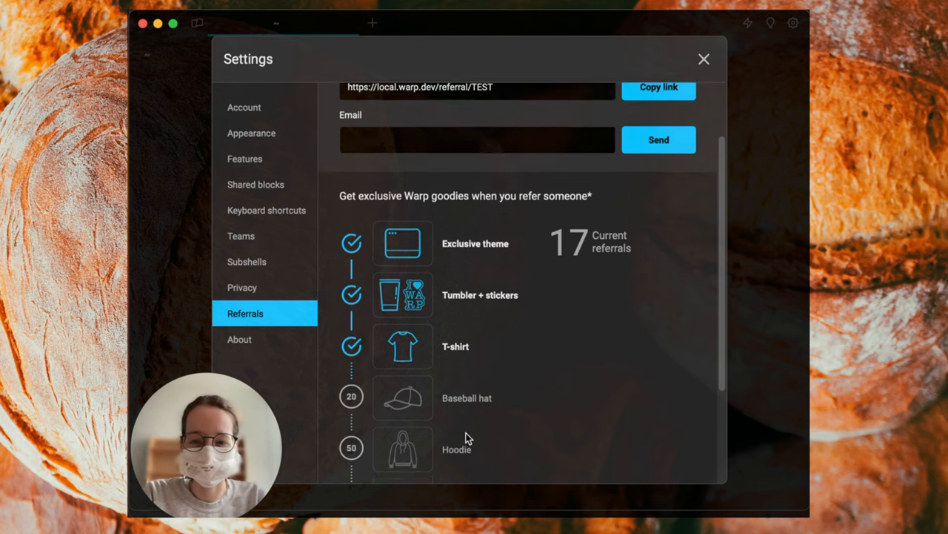
pyautogui.scroll(-3)
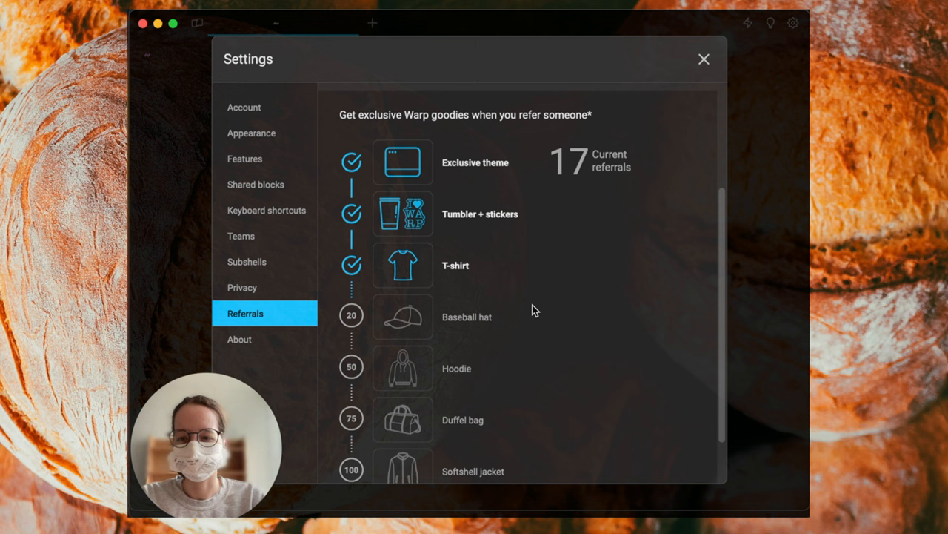
pyautogui.scroll(3)
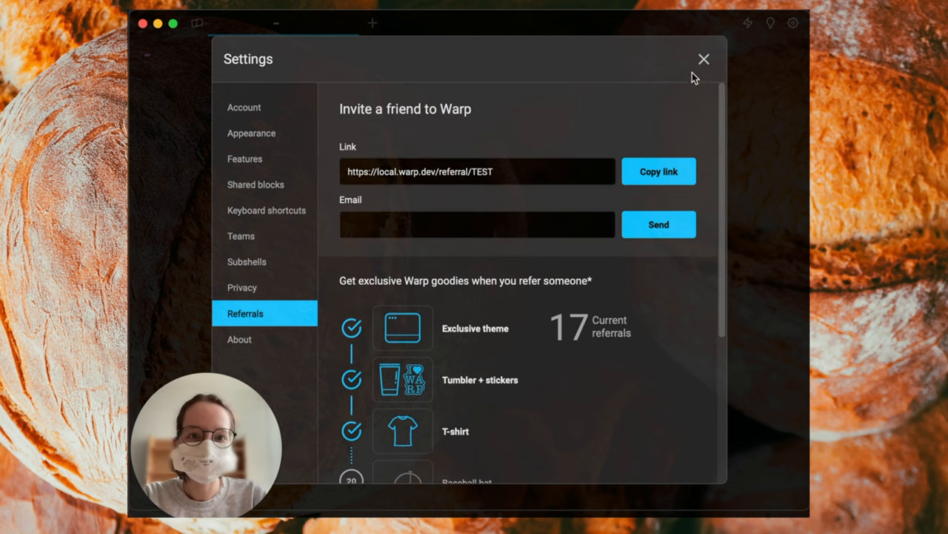
pyautogui.click(703, 59)
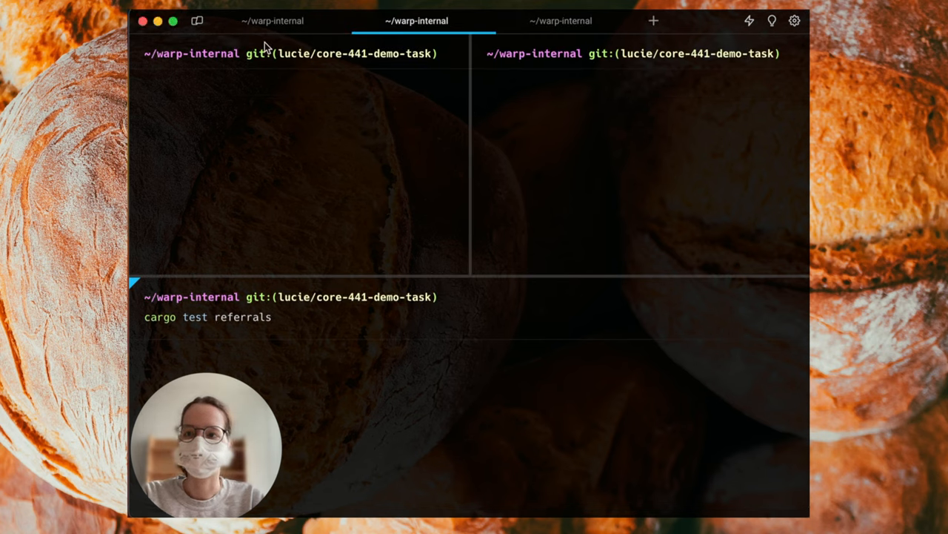
# Switch to the first ~/warp-internal tab showing app logs and type 'git stat'
pyautogui.click(272, 21)
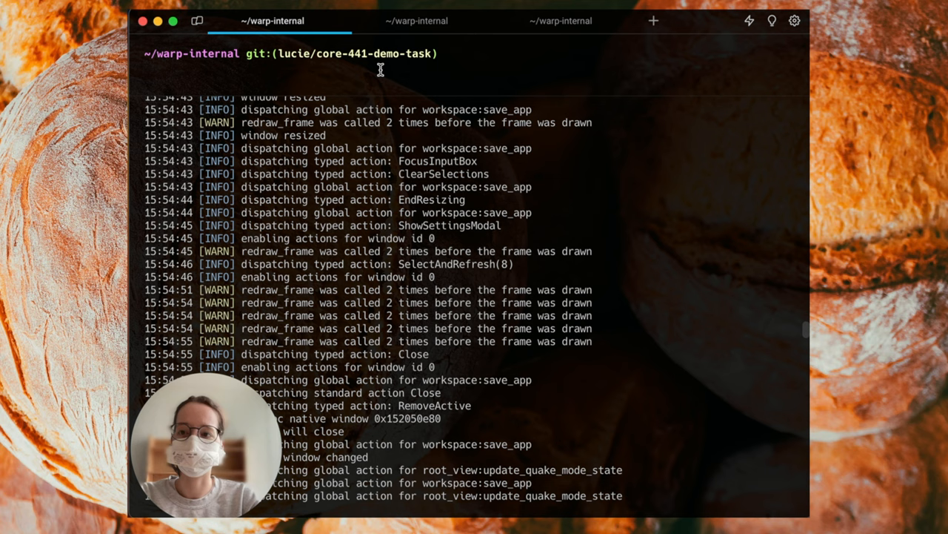
pyautogui.write('git stat')
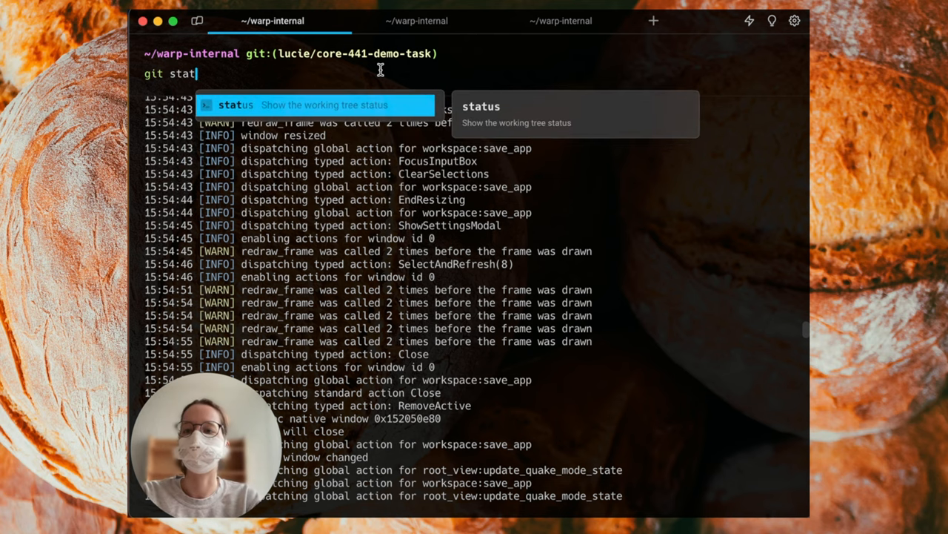